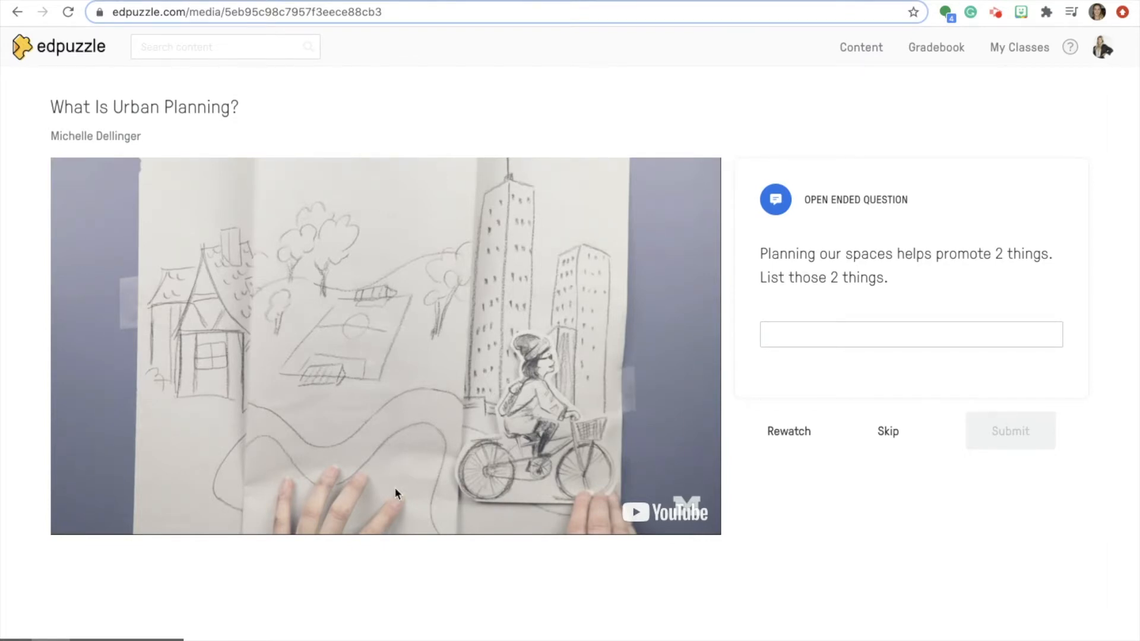
Switch from the Urban Planning Edpuzzle video to the Art or Prank Lesson Google Doc.
{"action": "left_click", "coordinate": [627, 34]}
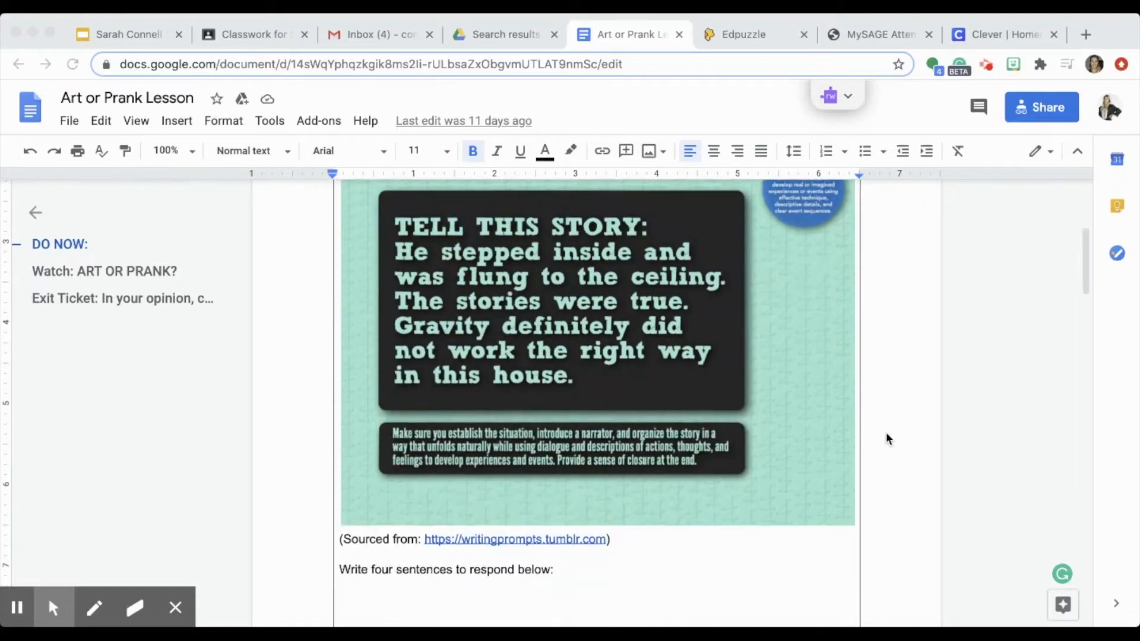
Scroll down the lesson to the Watch: ART OR PRANK? table of six timestamped questions and its YouTube link.
{"action": "scroll", "scroll_direction": "down", "scroll_amount": 3}
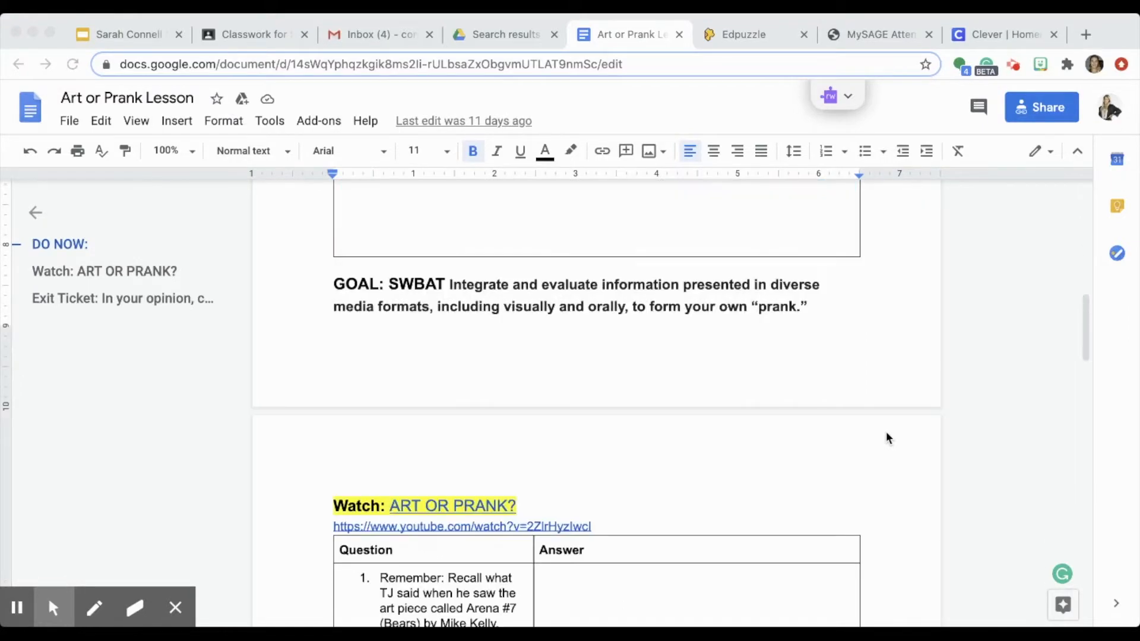
{"action": "scroll", "scroll_direction": "down", "scroll_amount": 3}
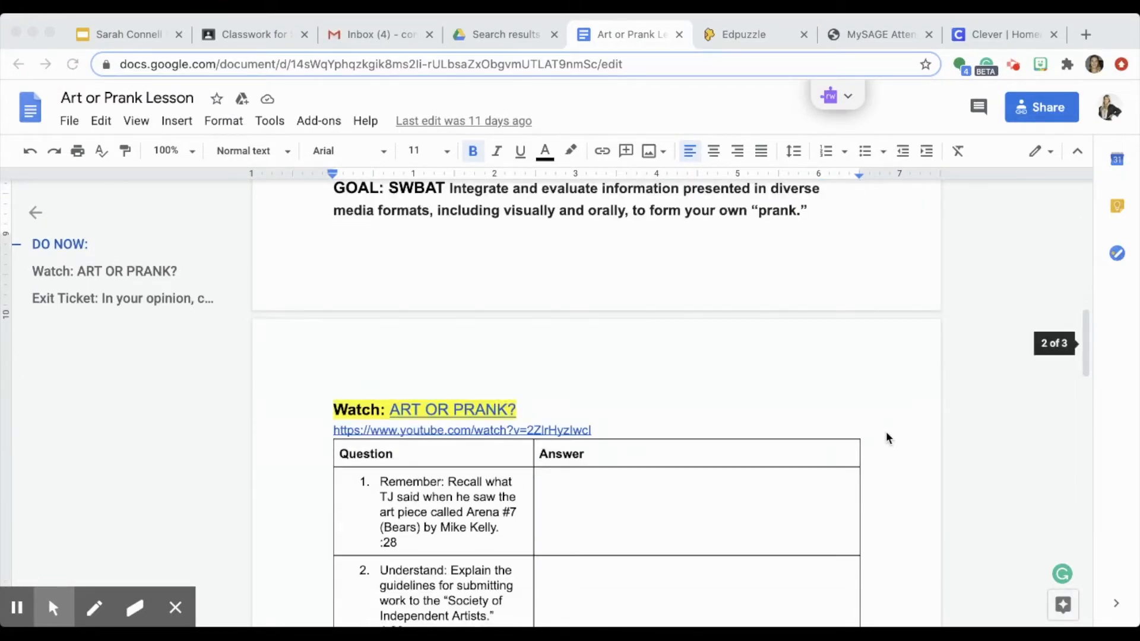
{"action": "scroll", "scroll_direction": "down", "scroll_amount": 3}
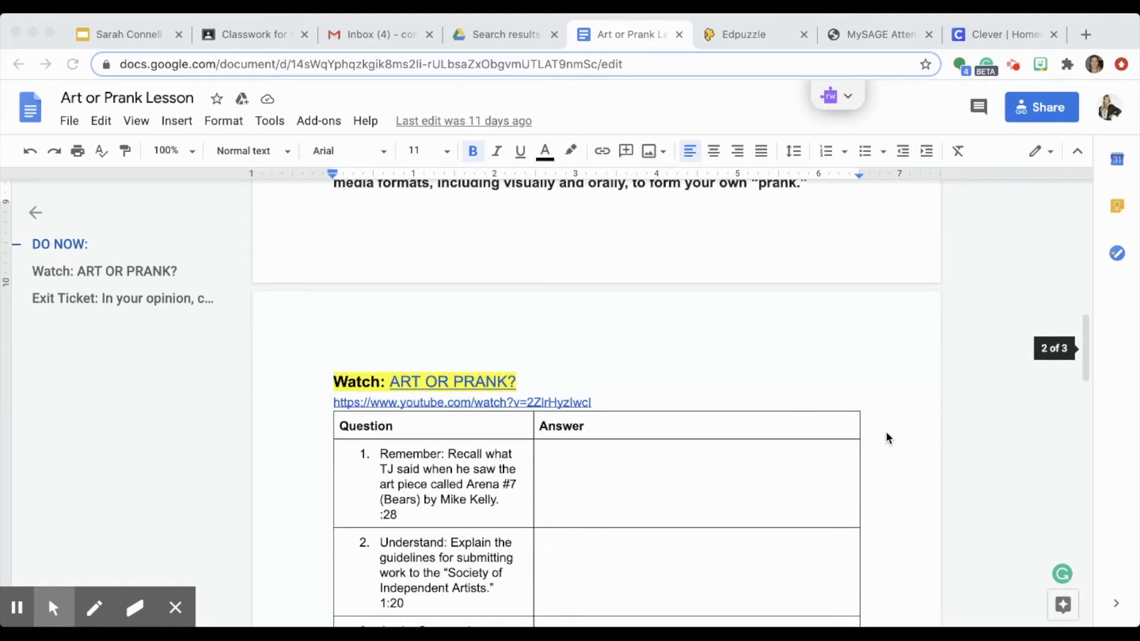
{"action": "scroll", "scroll_direction": "down", "scroll_amount": 3}
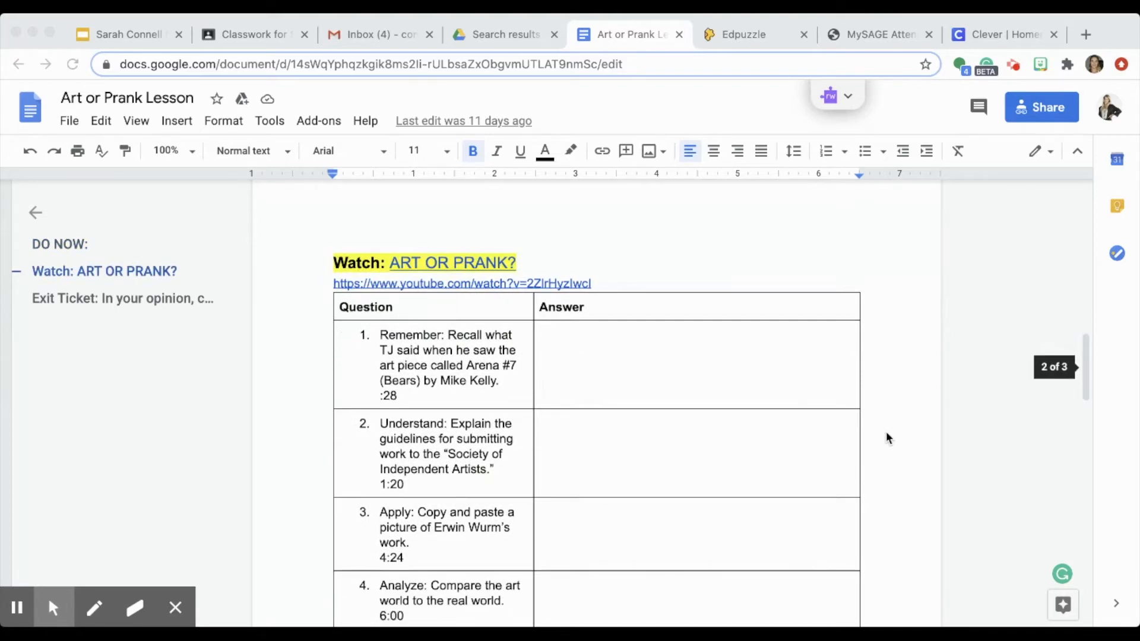
{"action": "scroll", "scroll_direction": "down", "scroll_amount": 3}
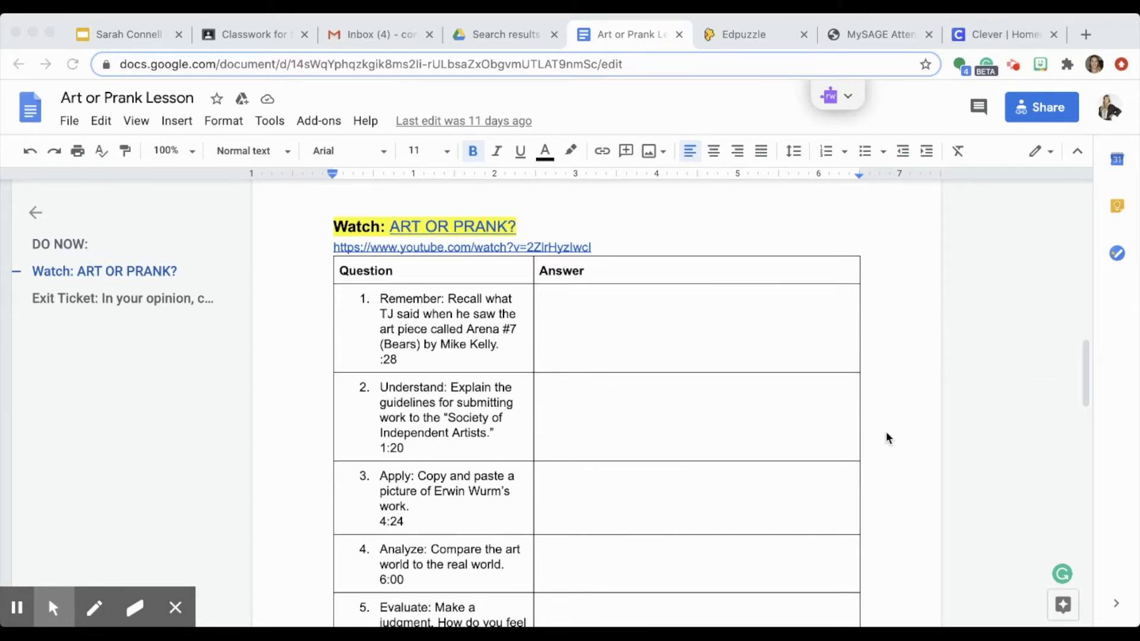
{"action": "scroll", "scroll_direction": "down", "scroll_amount": 3}
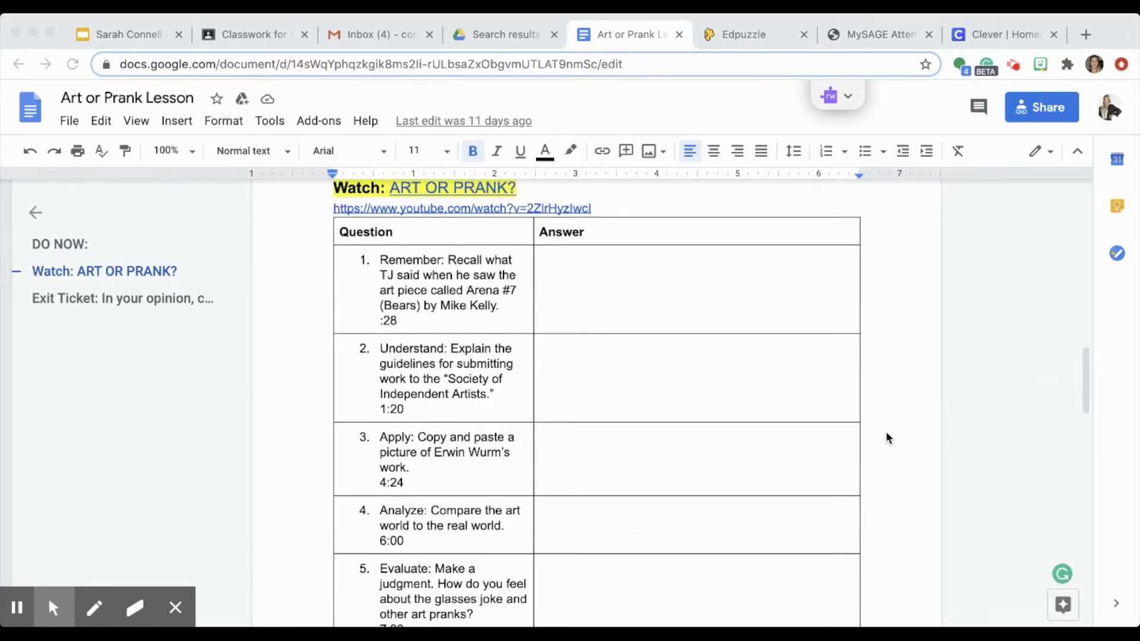
{"action": "scroll", "scroll_direction": "down", "scroll_amount": 3}
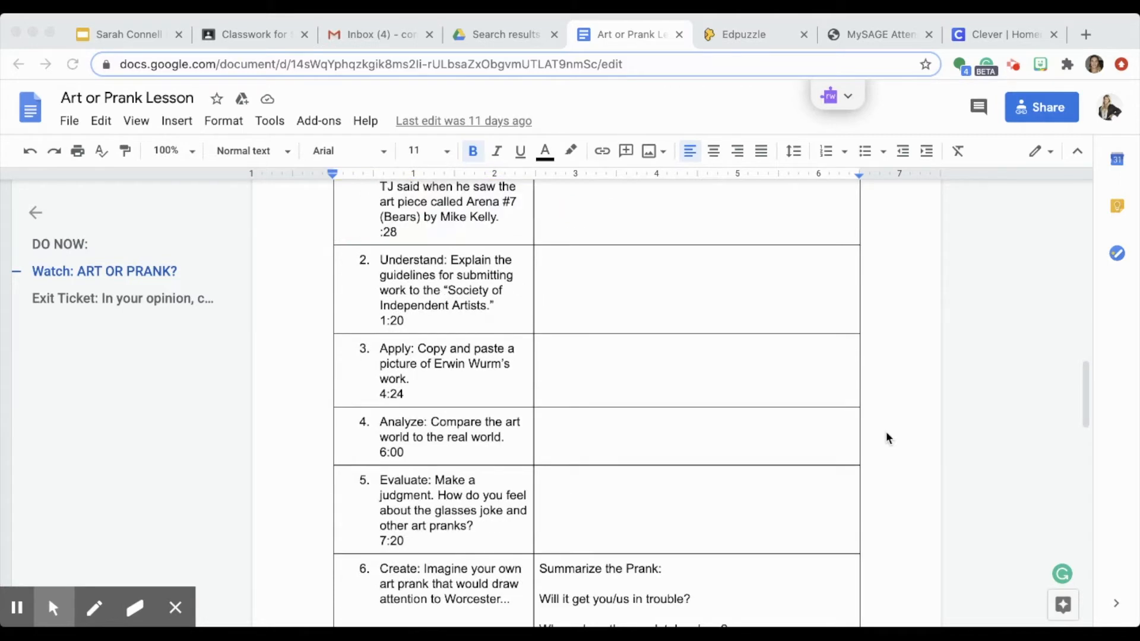
{"action": "scroll", "scroll_direction": "down", "scroll_amount": 3}
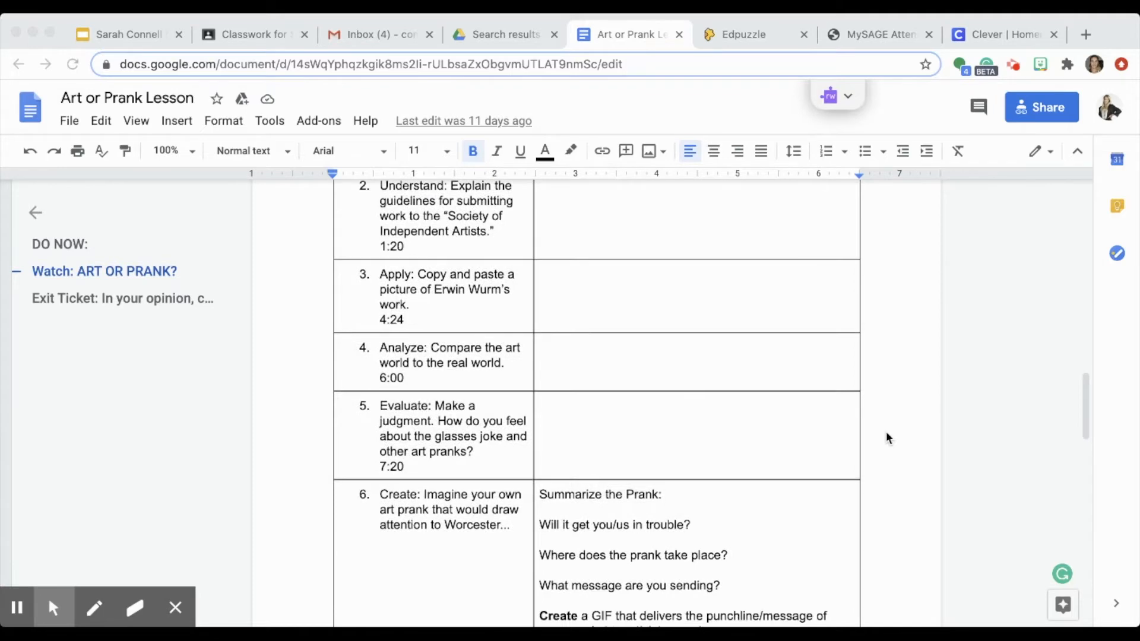
{"action": "scroll", "scroll_direction": "down", "scroll_amount": 3}
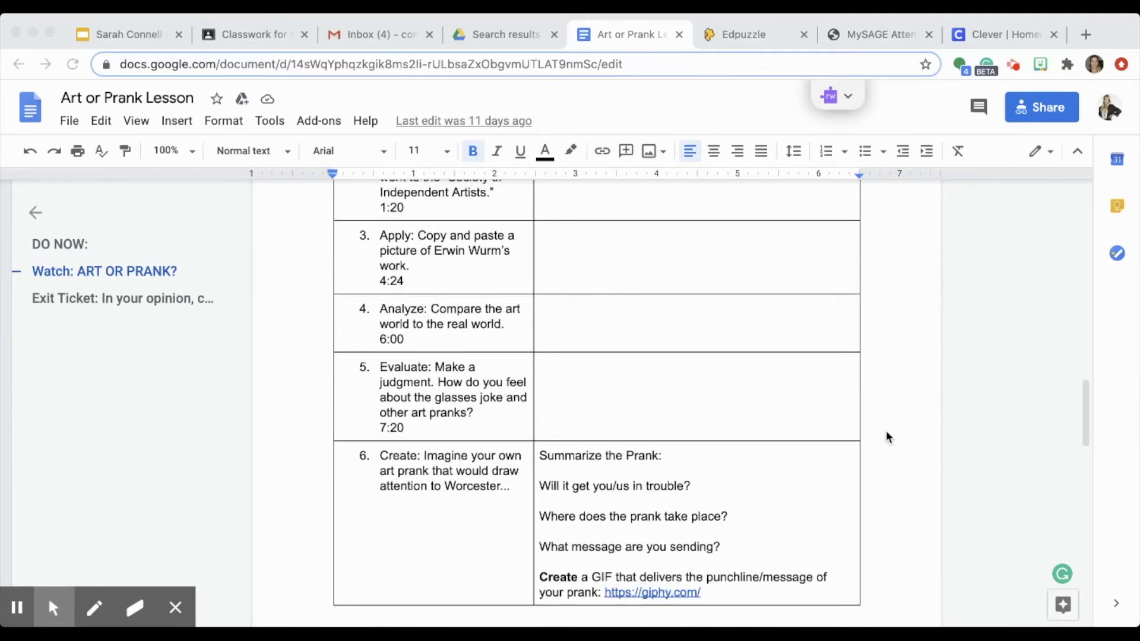
{"action": "scroll", "scroll_direction": "down", "scroll_amount": 3}
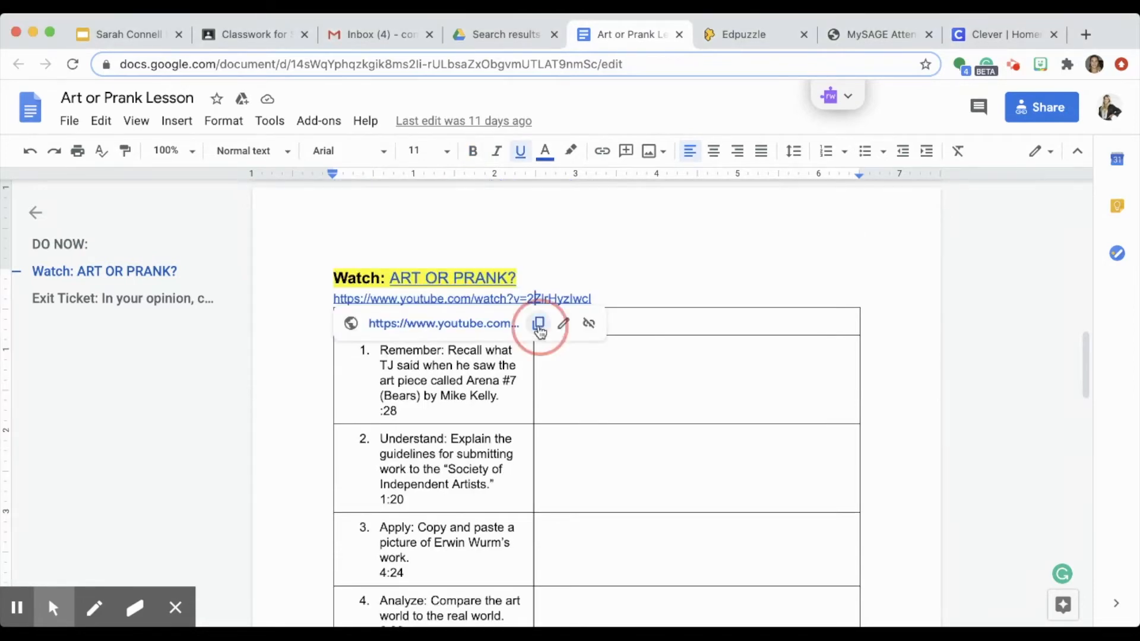
Copy the ART OR PRANK? YouTube link and bring it into Edpuzzle's video editor.
{"action": "left_click", "coordinate": [540, 323]}
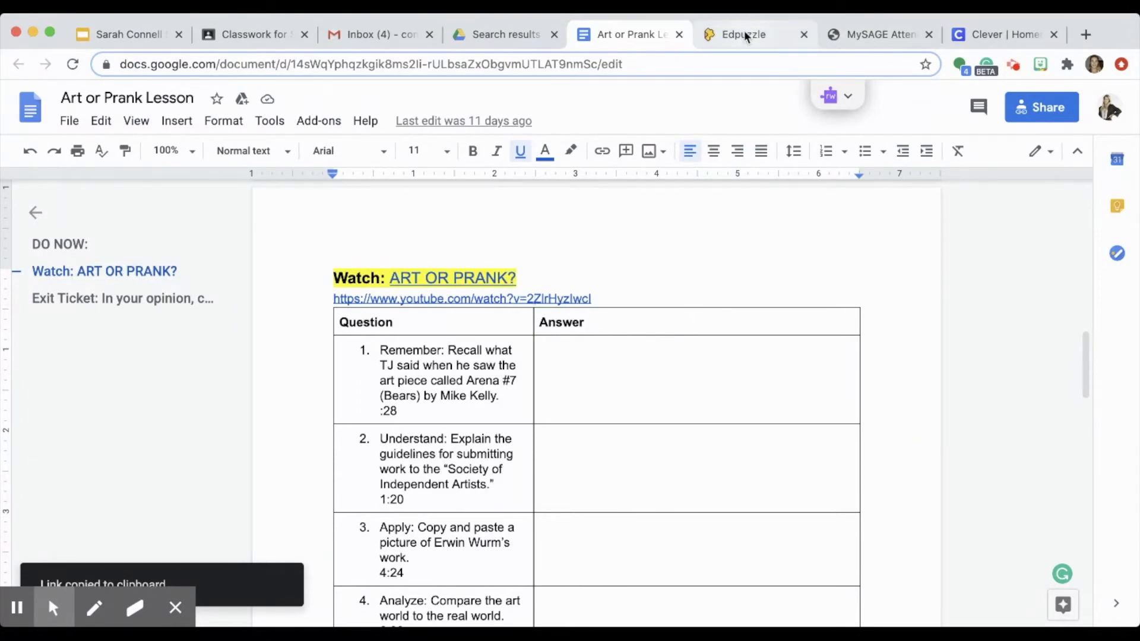
{"action": "left_click", "coordinate": [744, 35]}
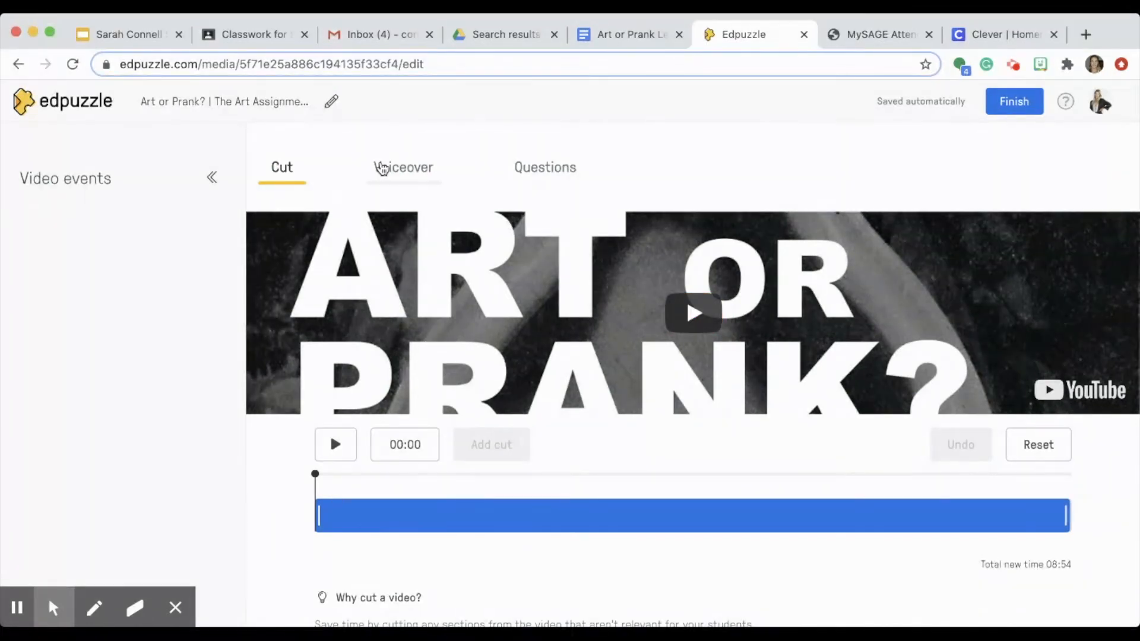
Check the voiceover and question options, consulting the lesson plan's questions in the doc.
{"action": "left_click", "coordinate": [402, 167]}
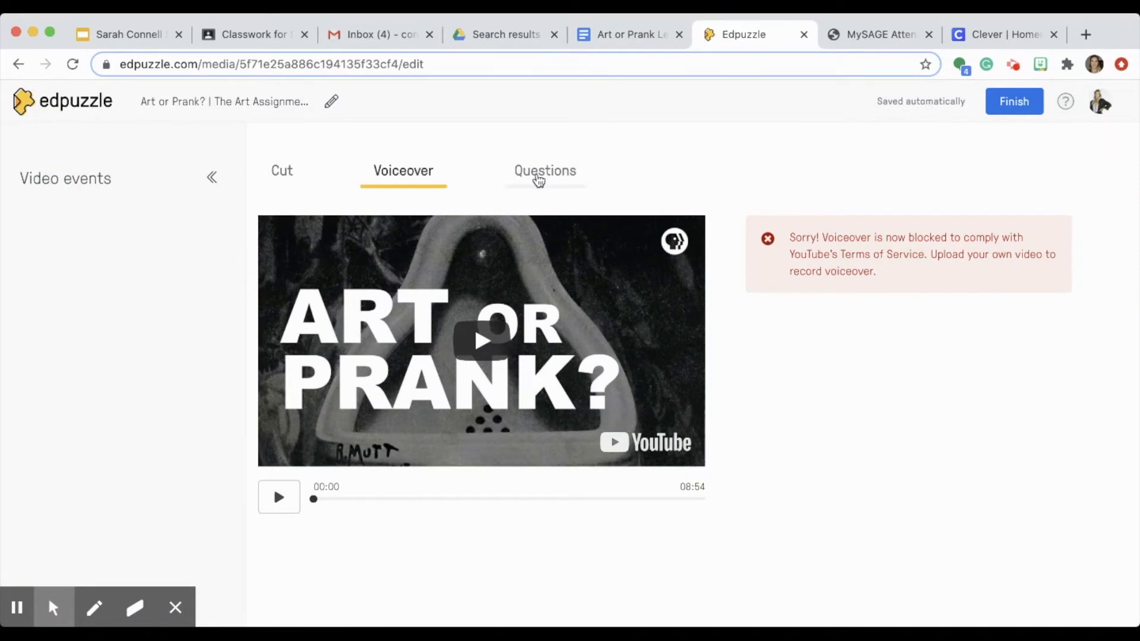
{"action": "left_click", "coordinate": [545, 170]}
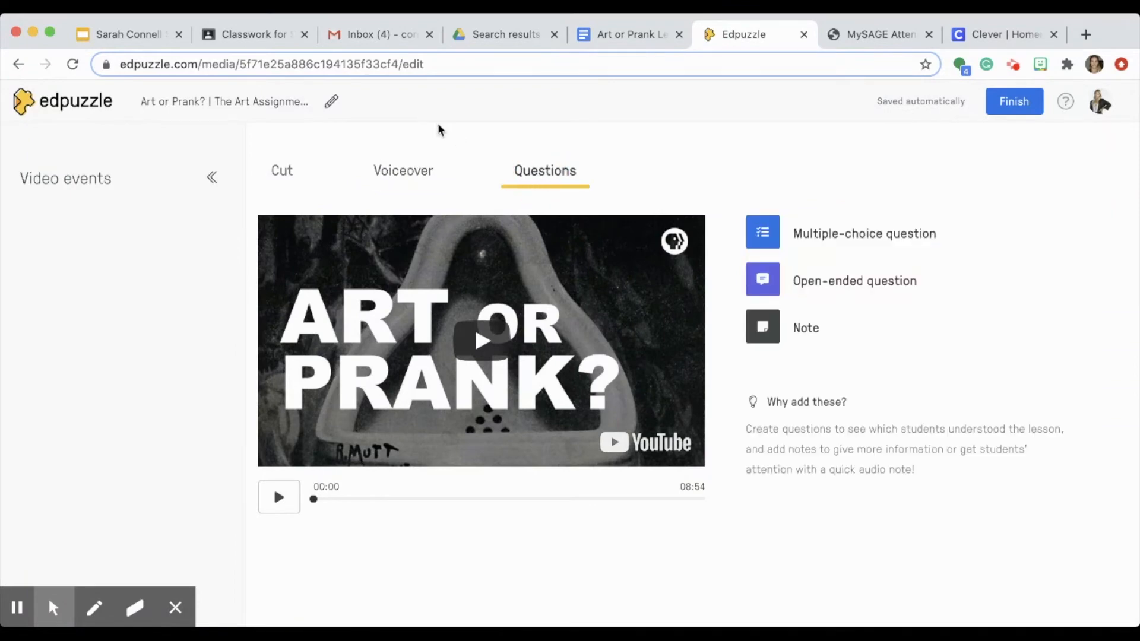
{"action": "left_click", "coordinate": [630, 35]}
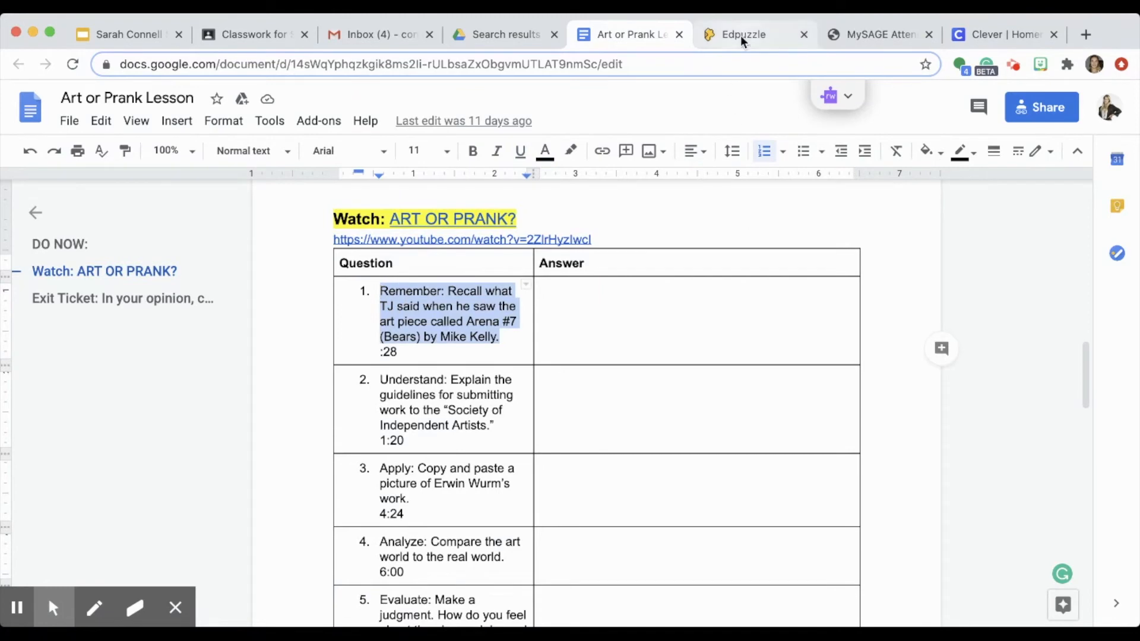
{"action": "left_click", "coordinate": [743, 34]}
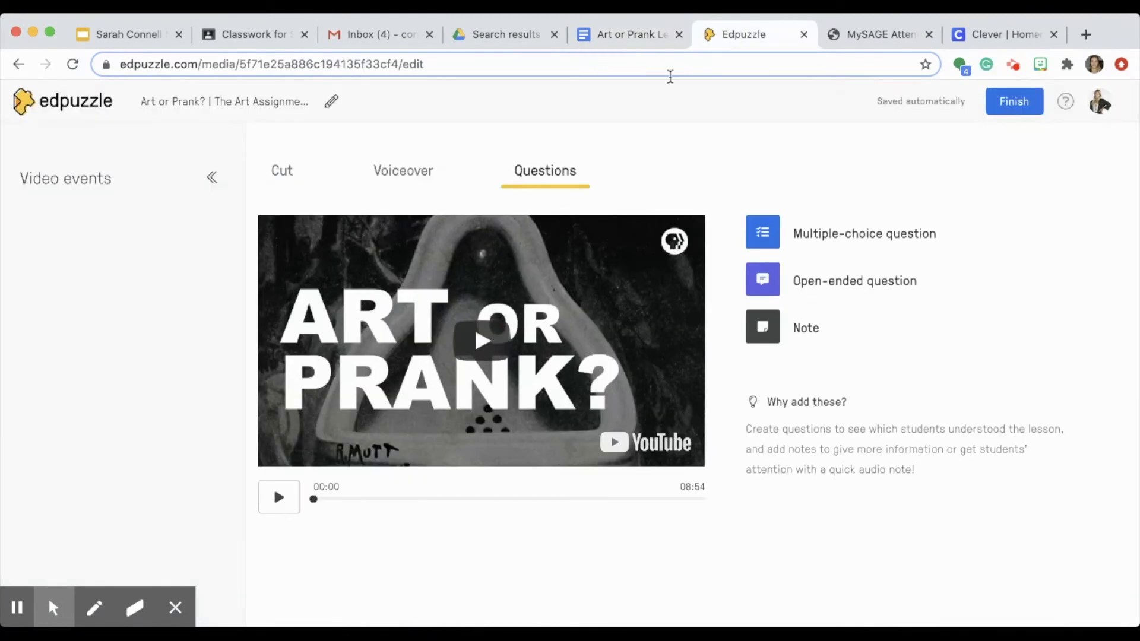
Add and save the Remember open-ended question at 00:30, then finish editing the video.
{"action": "left_click", "coordinate": [278, 497]}
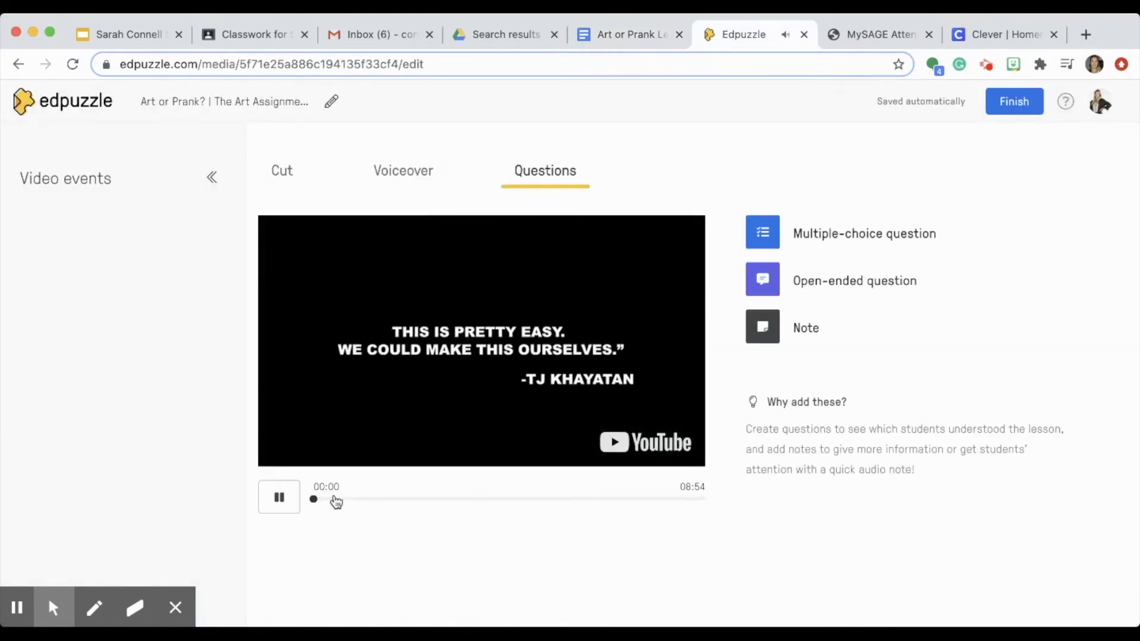
{"action": "mouse_move", "coordinate": [762, 234]}
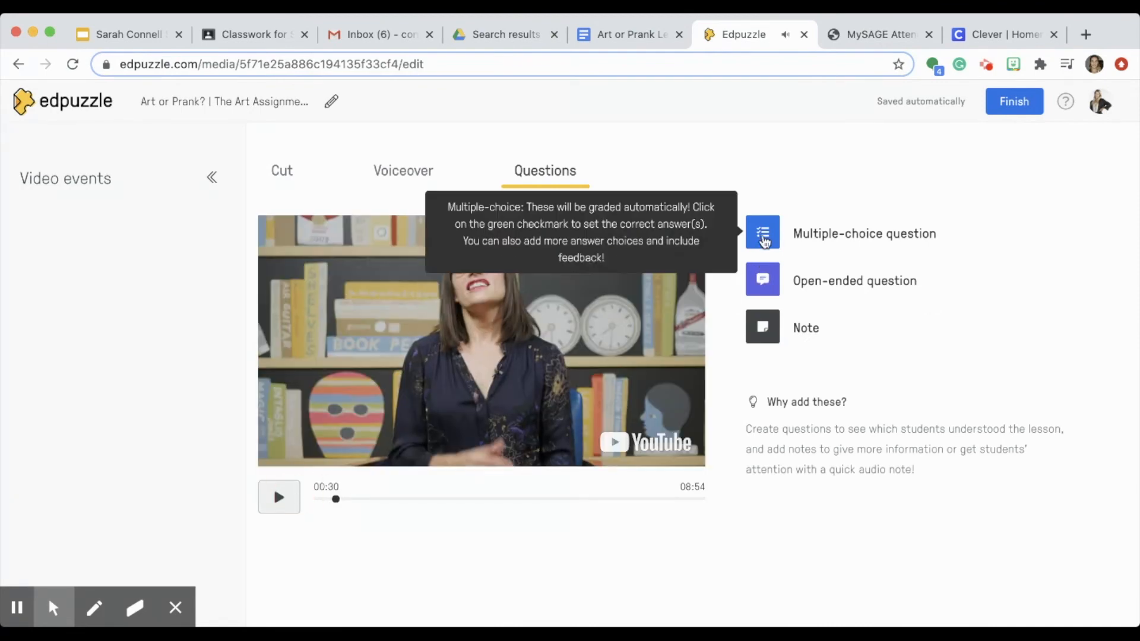
{"action": "left_click", "coordinate": [762, 280]}
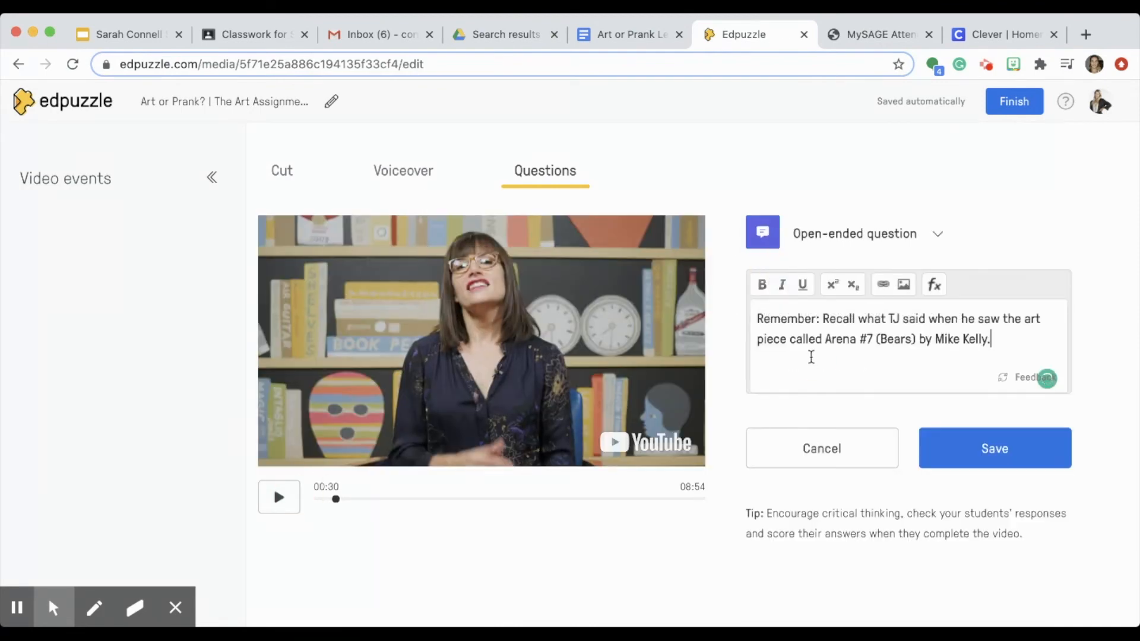
{"action": "left_click", "coordinate": [994, 448]}
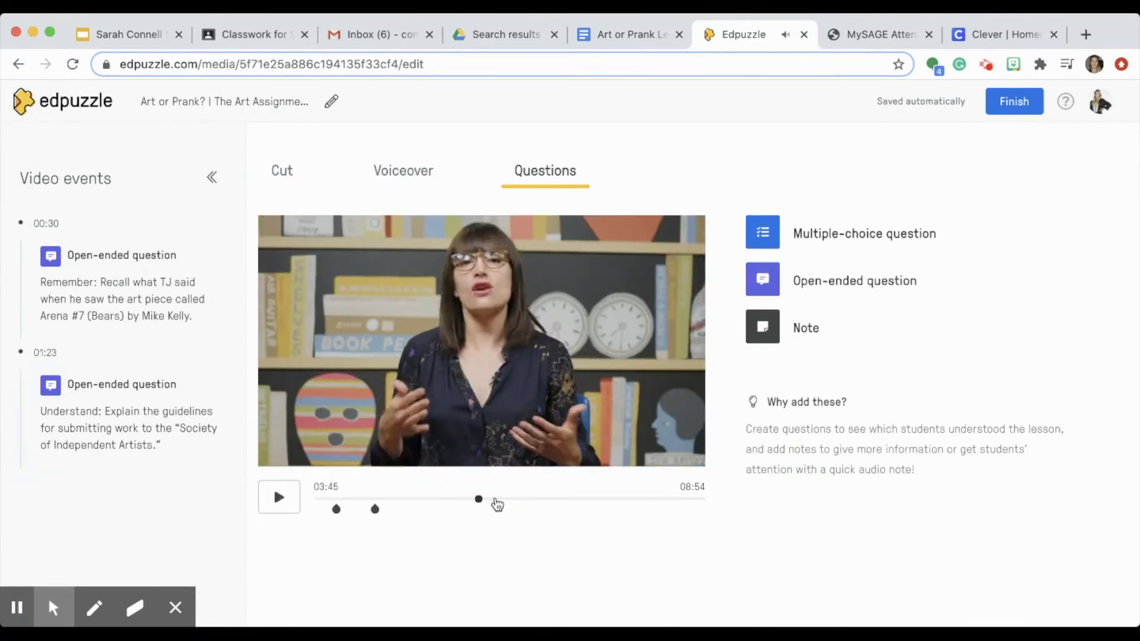
{"action": "left_click", "coordinate": [1013, 101]}
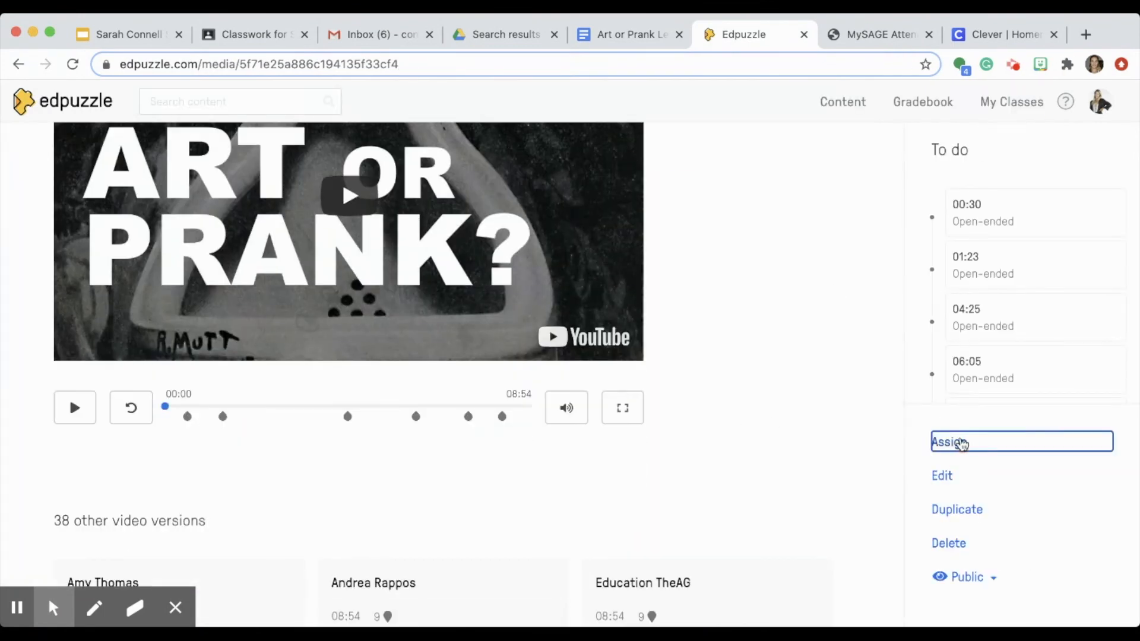
Bring up the Assign to a class dialog for Art or Prank, then close it.
{"action": "left_click", "coordinate": [947, 441]}
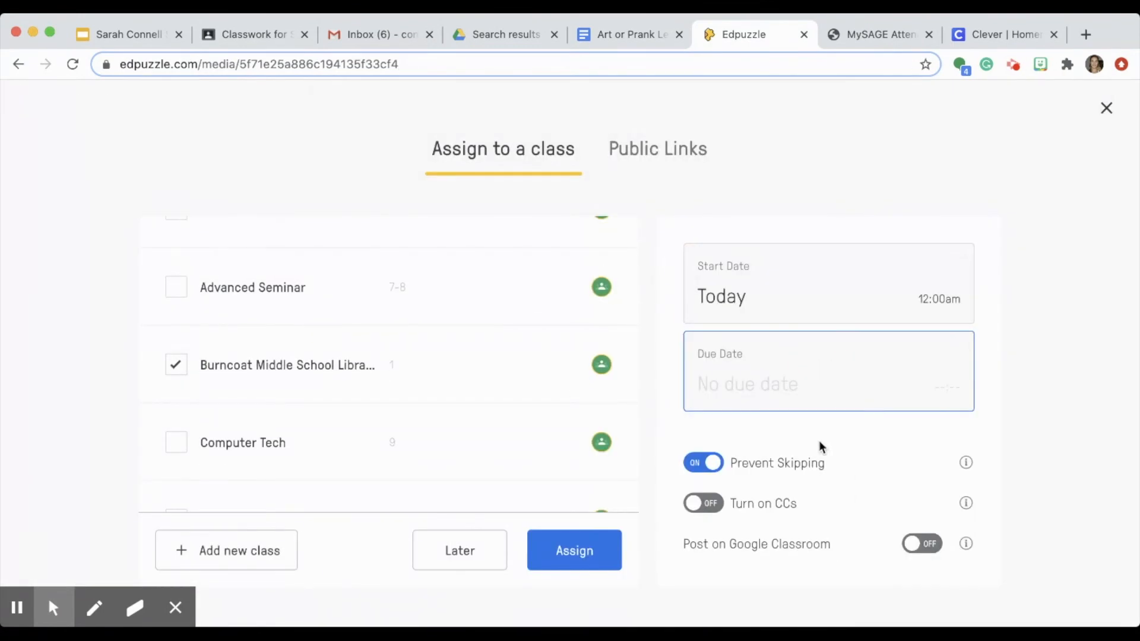
{"action": "left_click", "coordinate": [573, 550]}
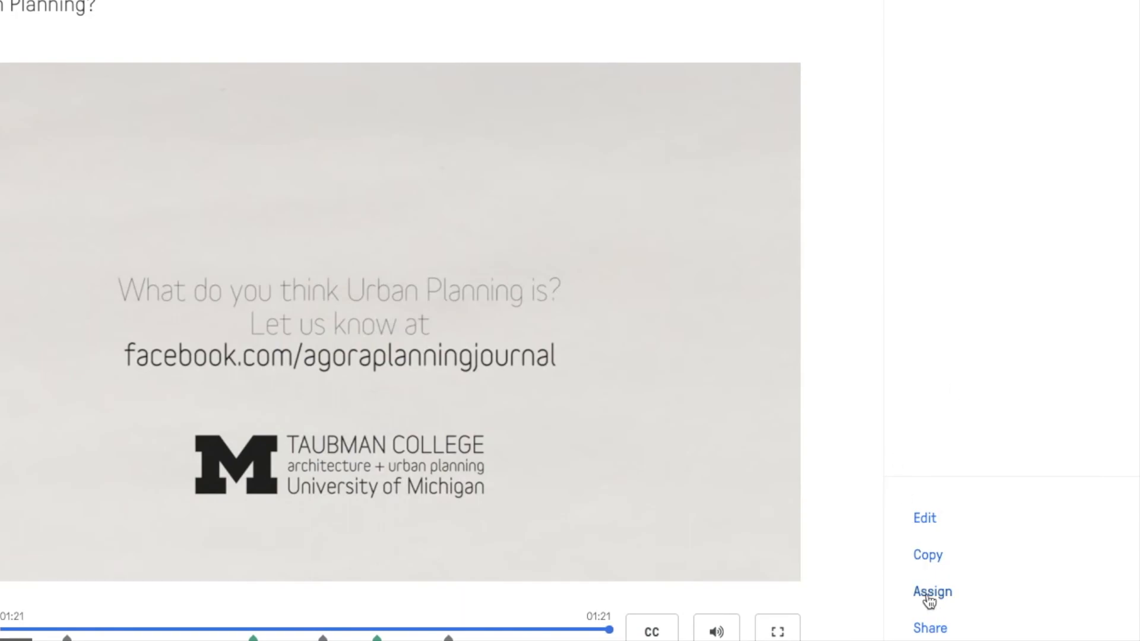
Assign to the STEM class starting tomorrow at 11:30am with closed captions turned on.
{"action": "left_click", "coordinate": [932, 592]}
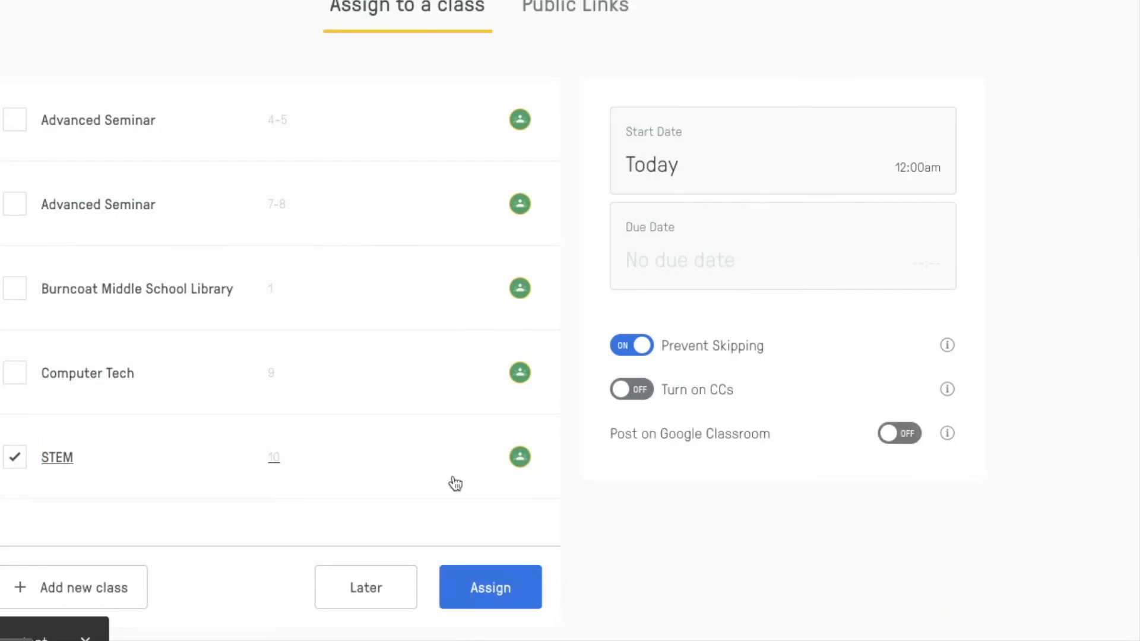
{"action": "left_click", "coordinate": [782, 151]}
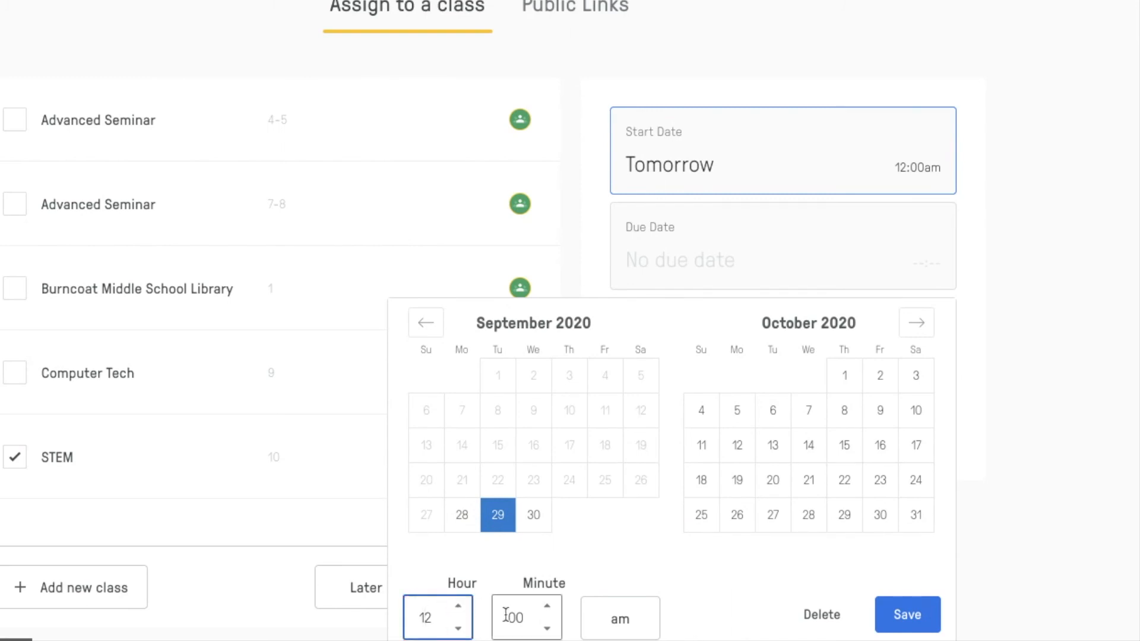
{"action": "left_click", "coordinate": [458, 626]}
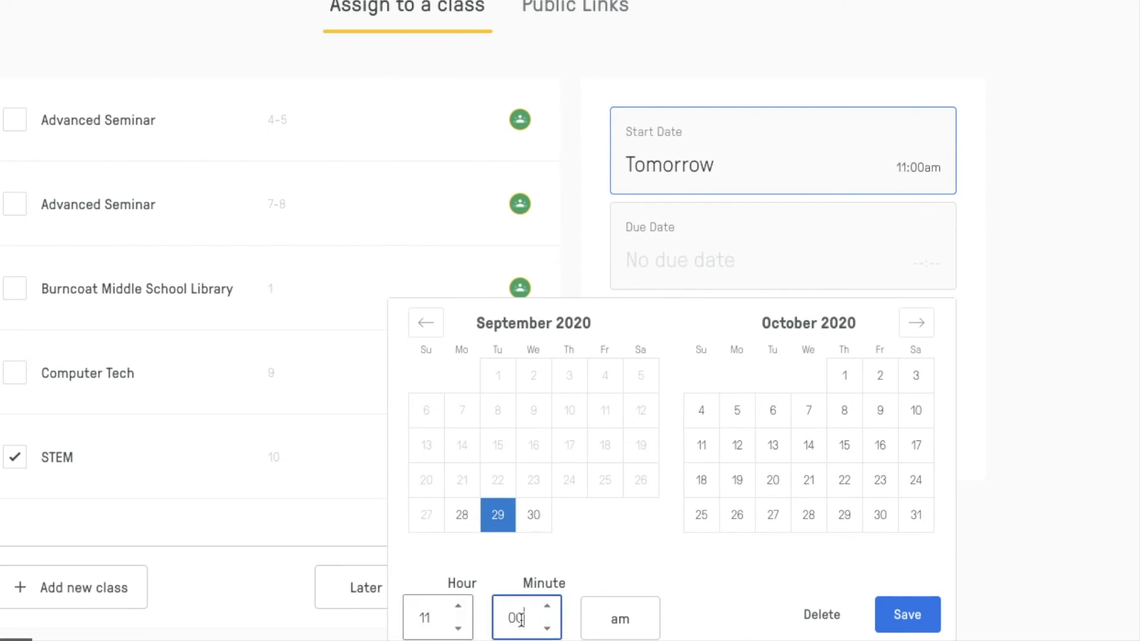
{"action": "type", "text": "30"}
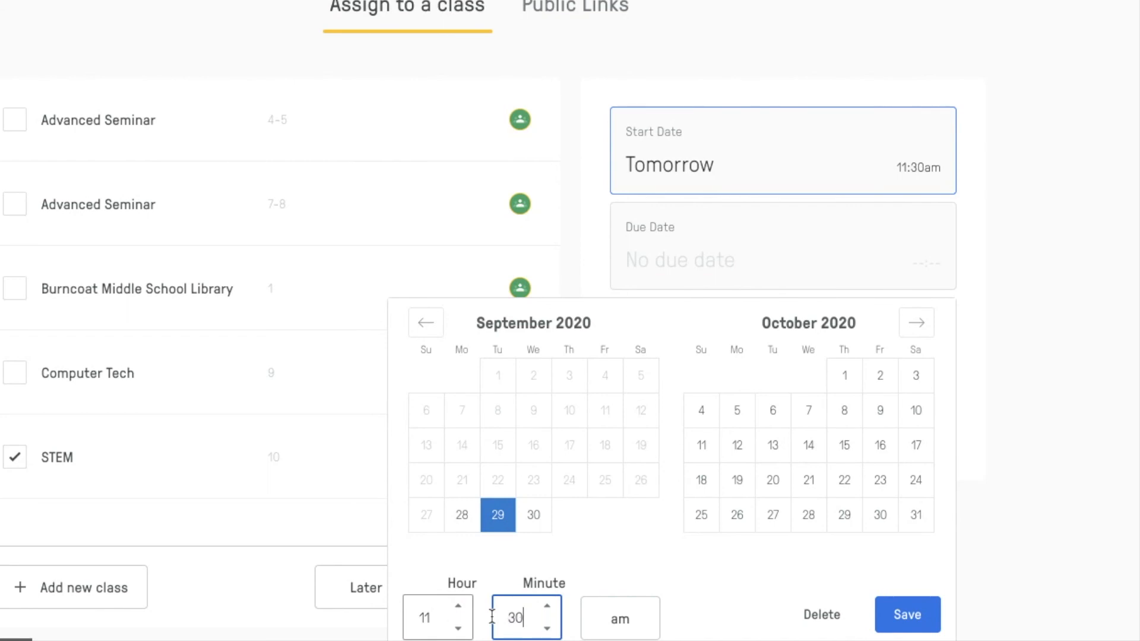
{"action": "left_click", "coordinate": [906, 614]}
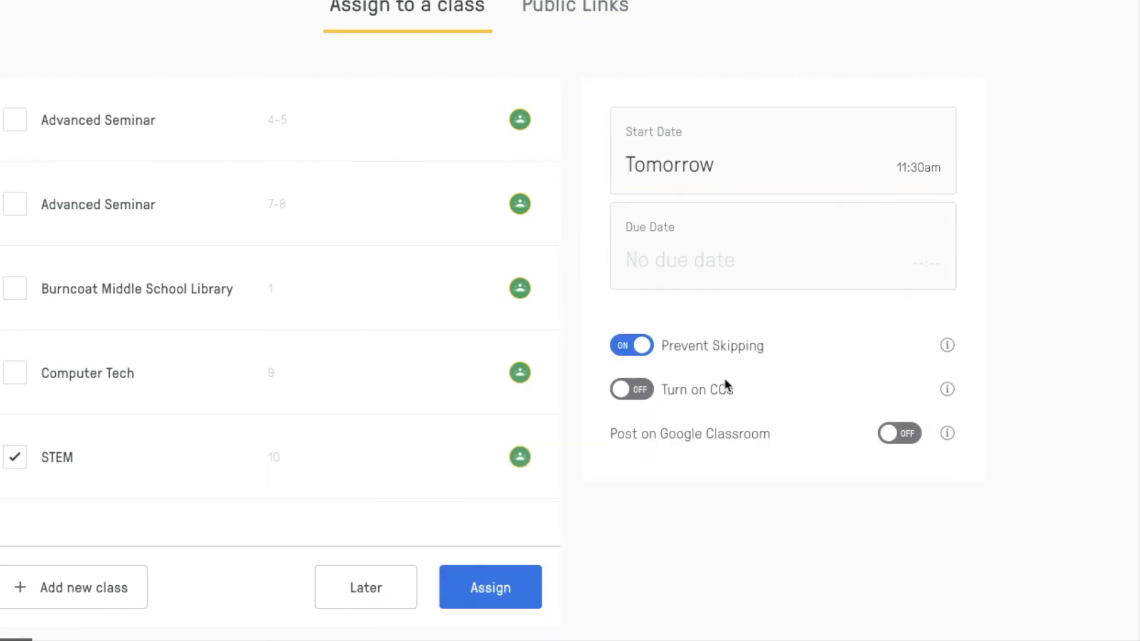
{"action": "left_click", "coordinate": [631, 389]}
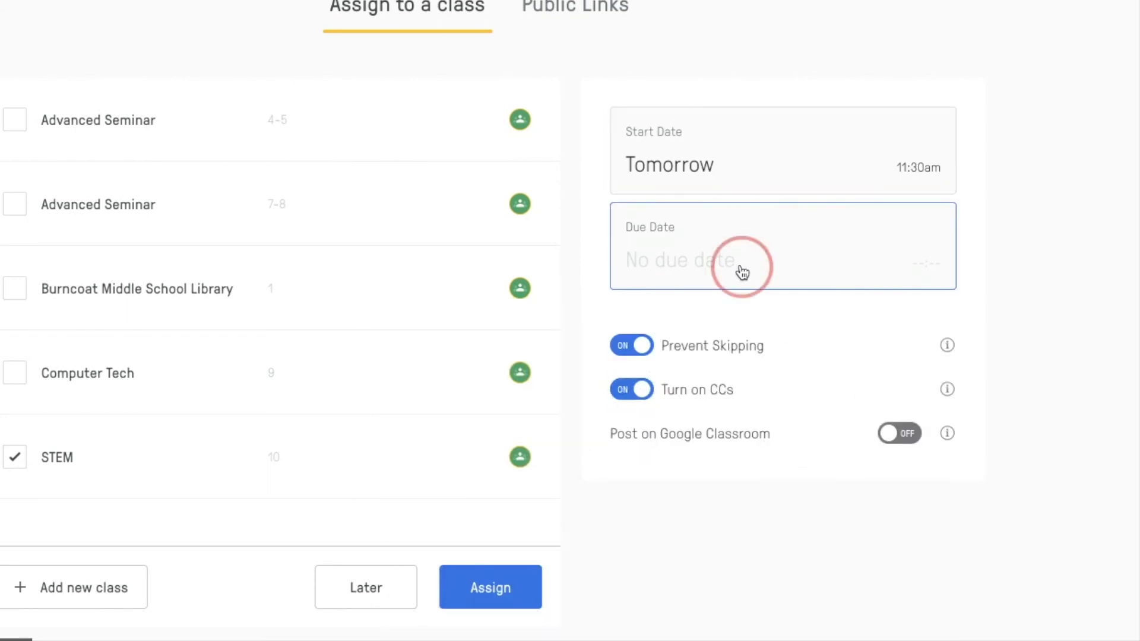